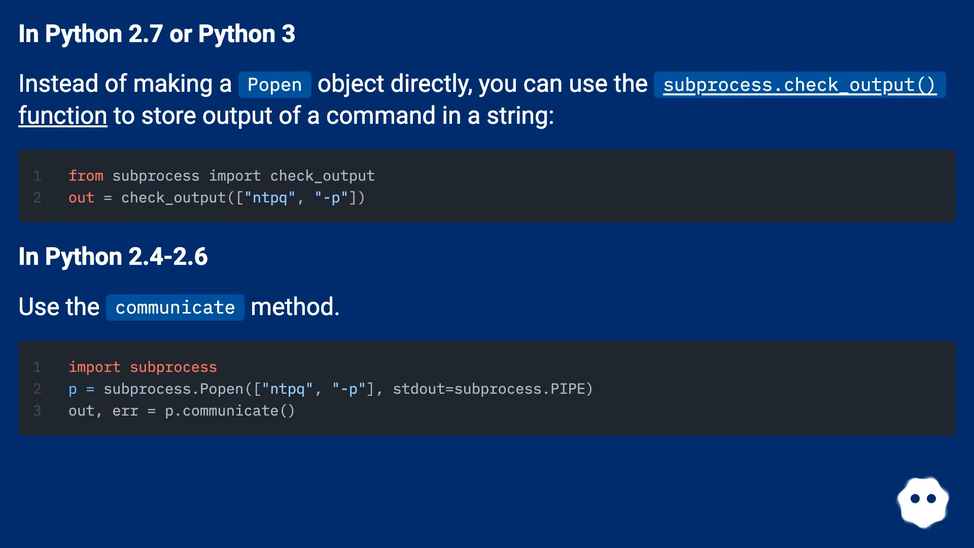
scroll("down", 3)
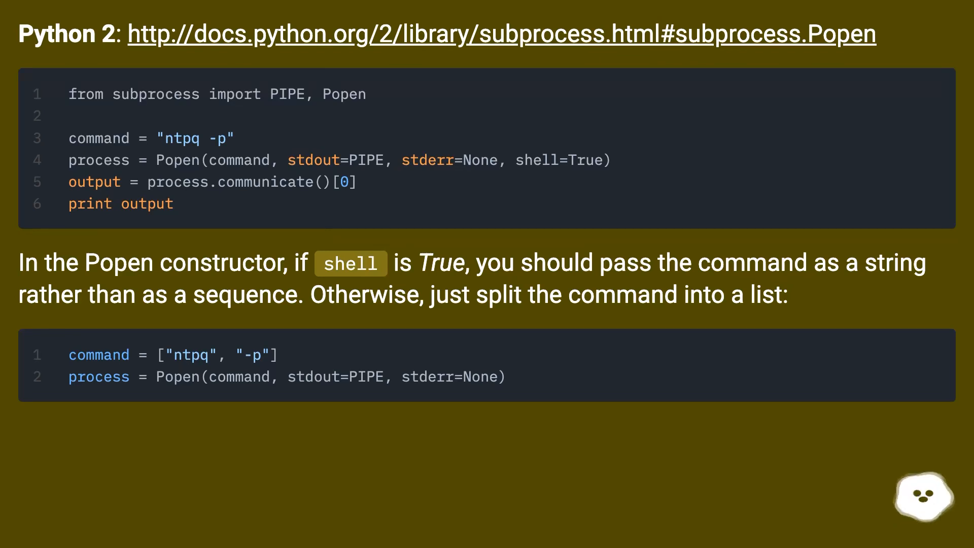
scroll("down", 3)
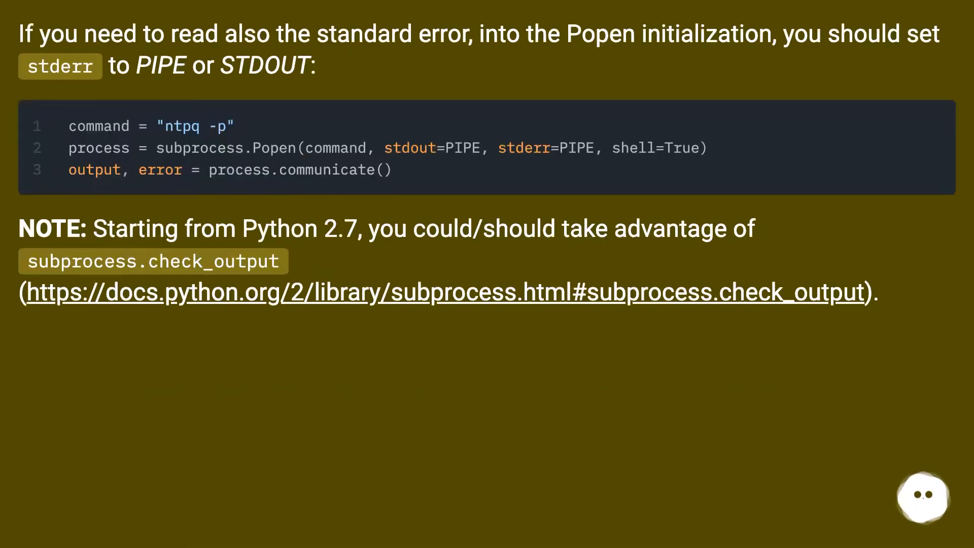